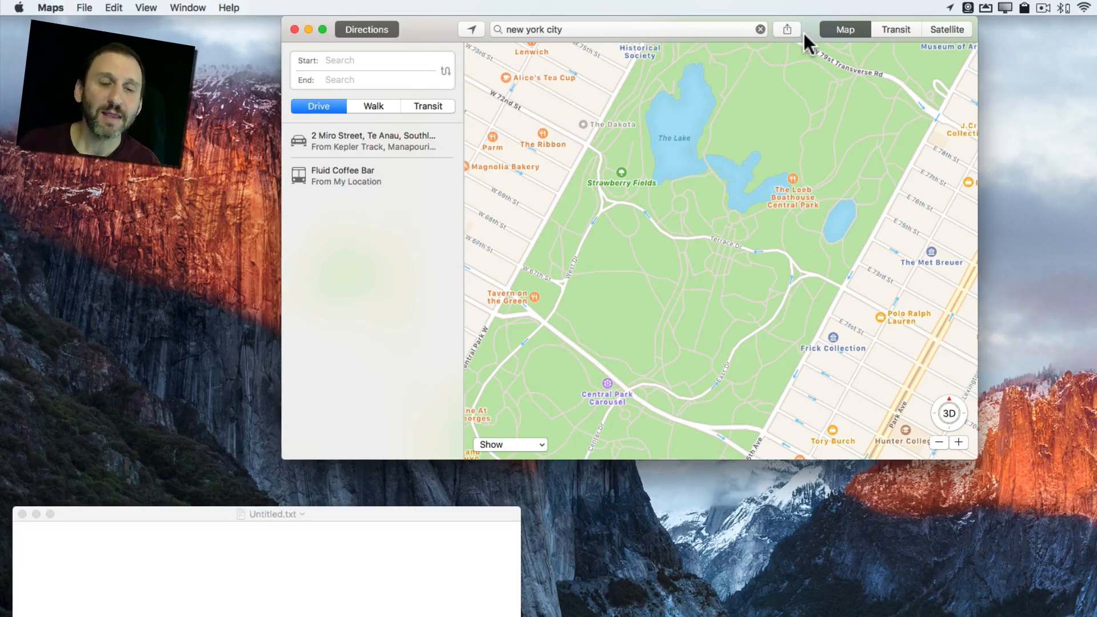
mouse_move(538, 157)
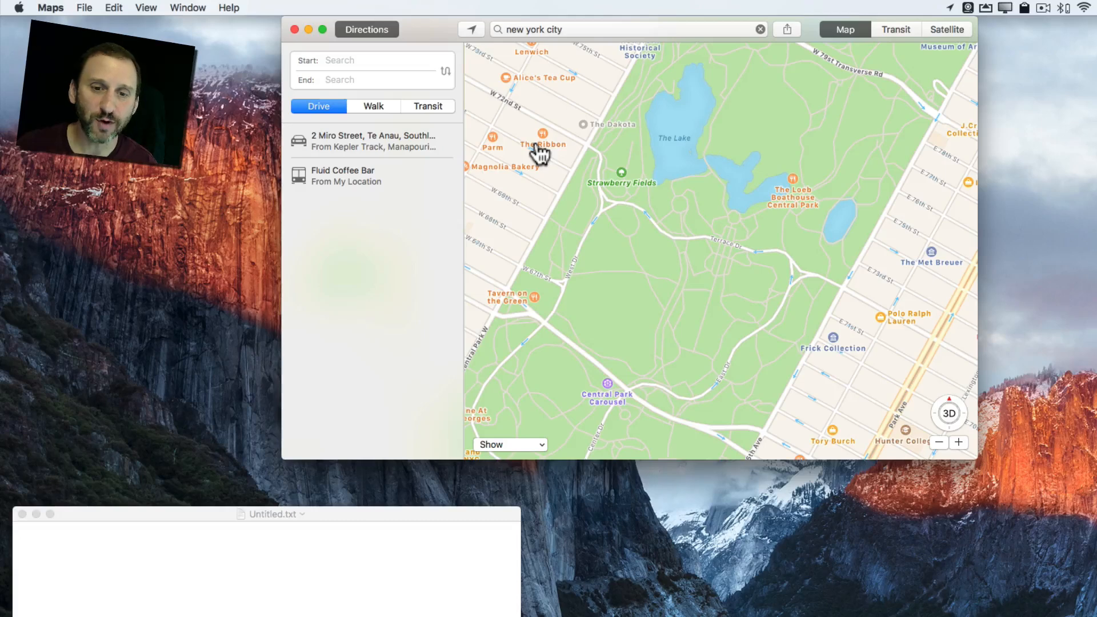
mouse_move(589, 236)
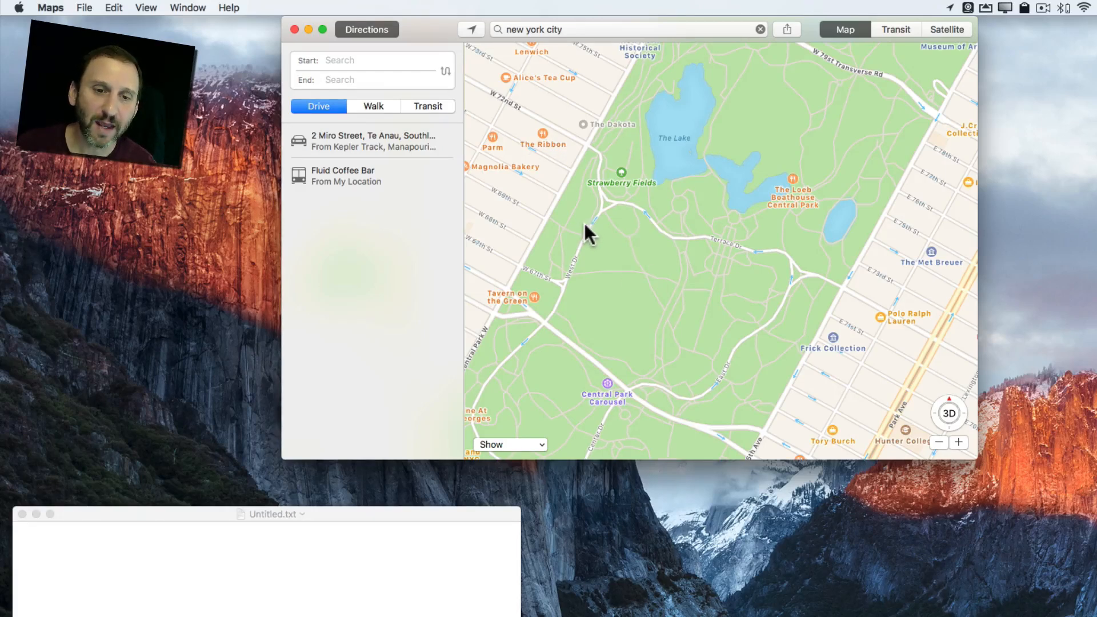
mouse_move(611, 260)
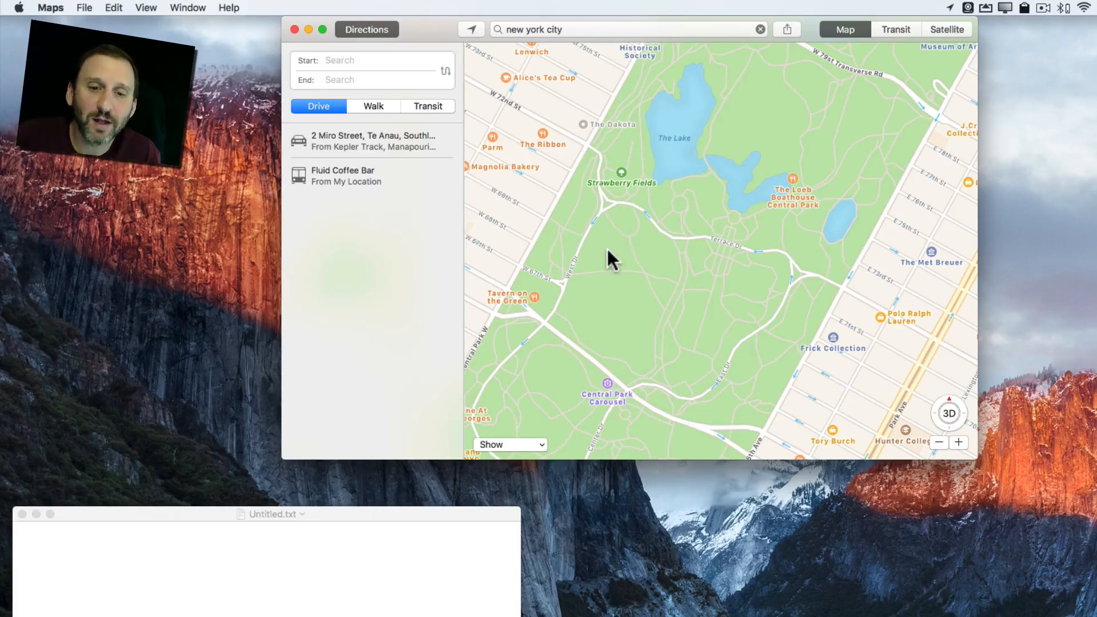
mouse_move(645, 290)
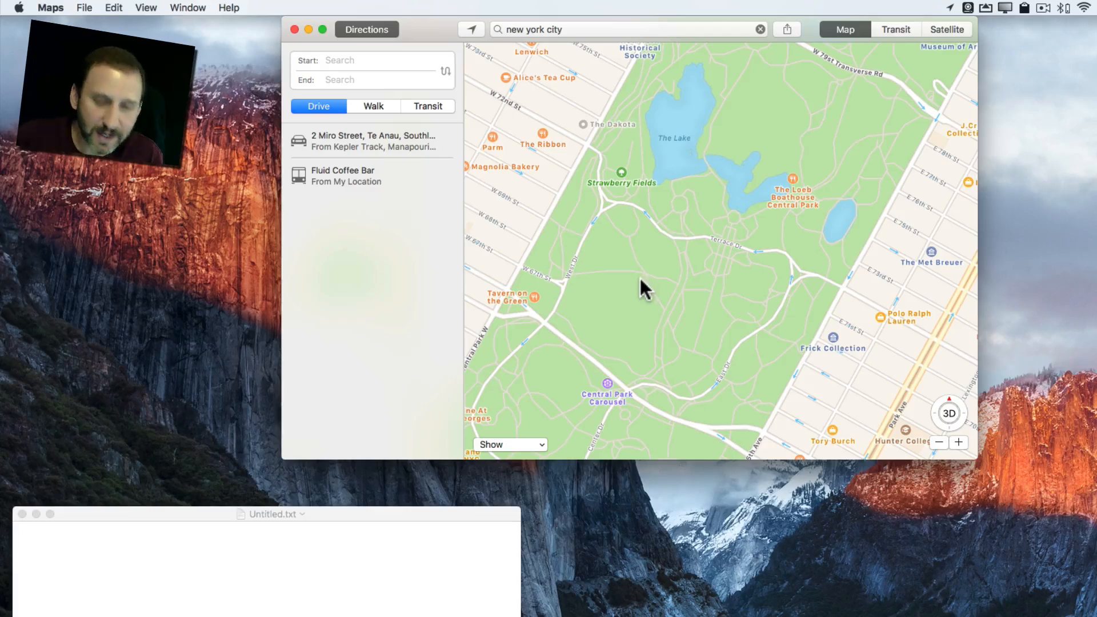
Drop a pin at a spot in Central Park via the map's context menu
right_click(643, 289)
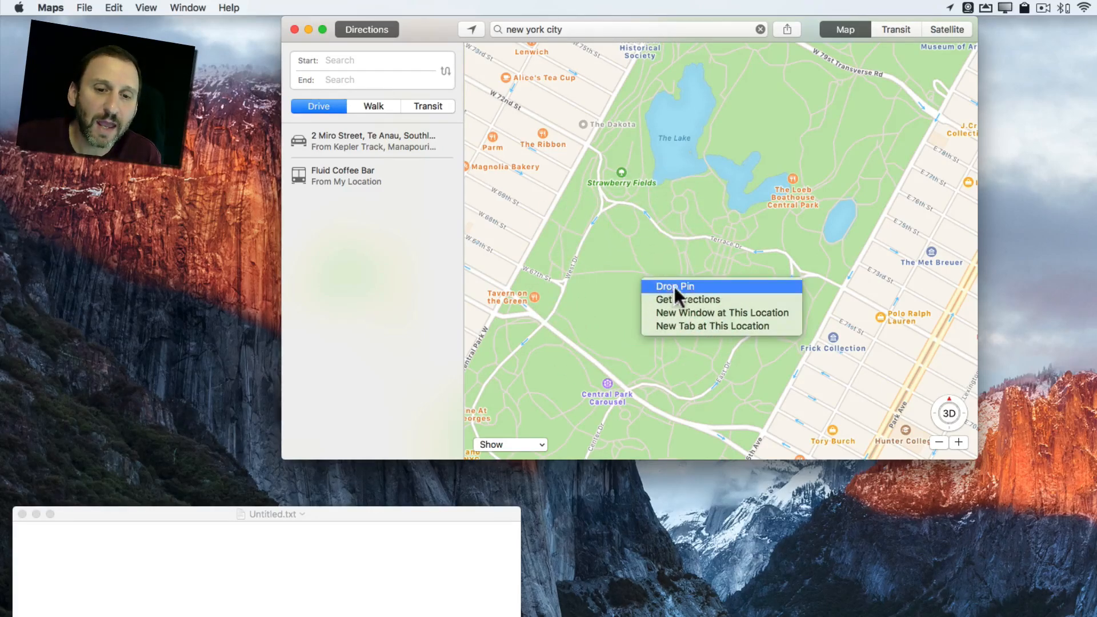
left_click(675, 286)
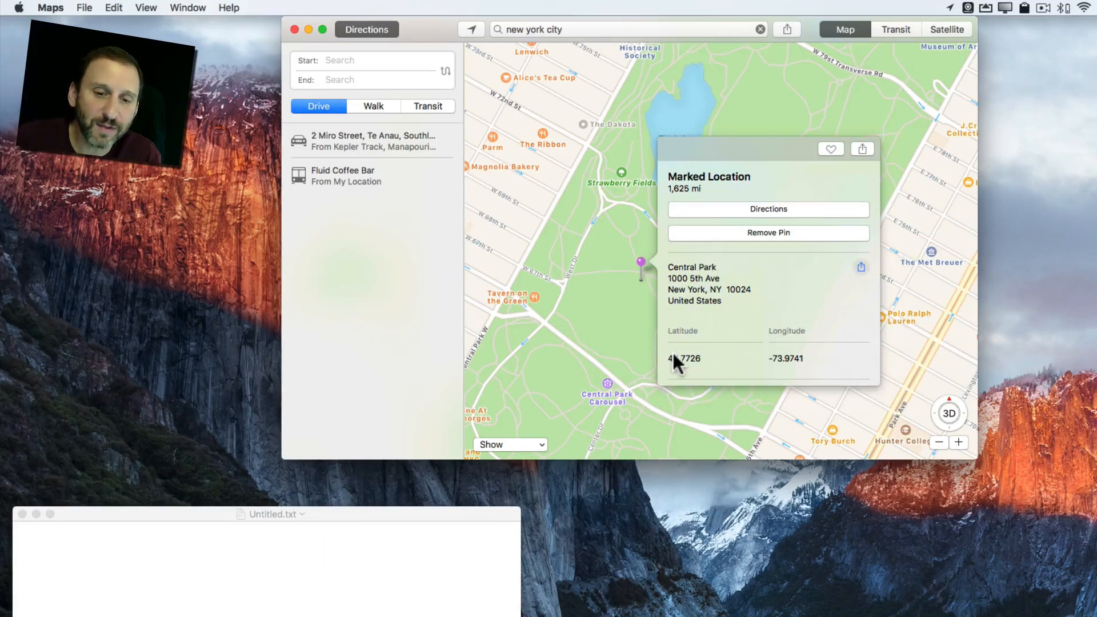
mouse_move(713, 370)
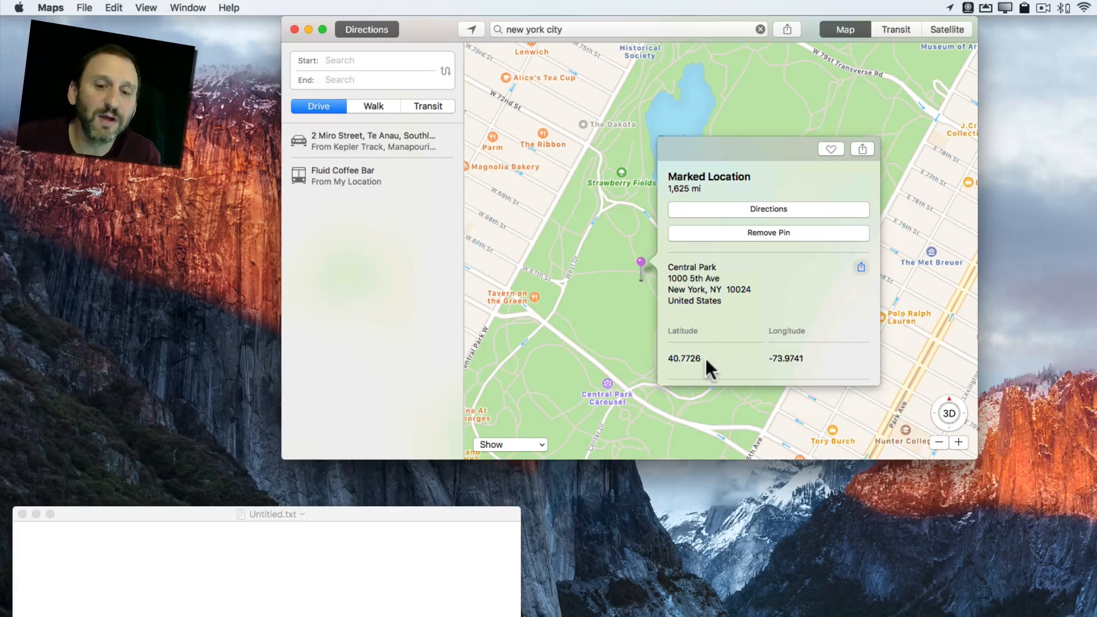
mouse_move(664, 348)
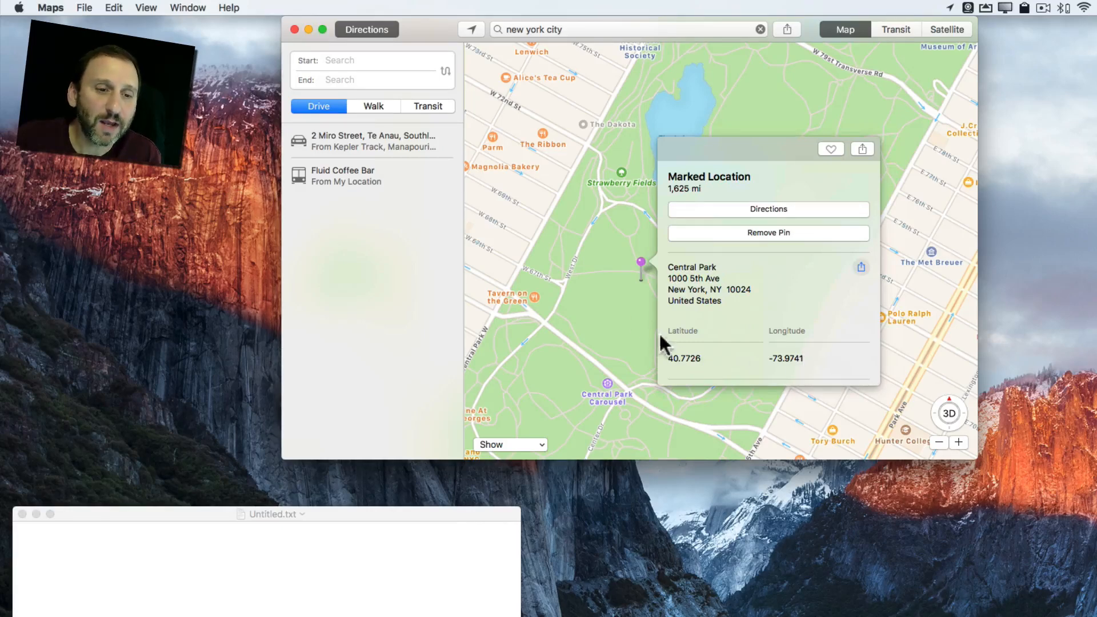
Paste the pin's Maps link into the note and add 40.772648,-73.974076 below it
left_click(115, 7)
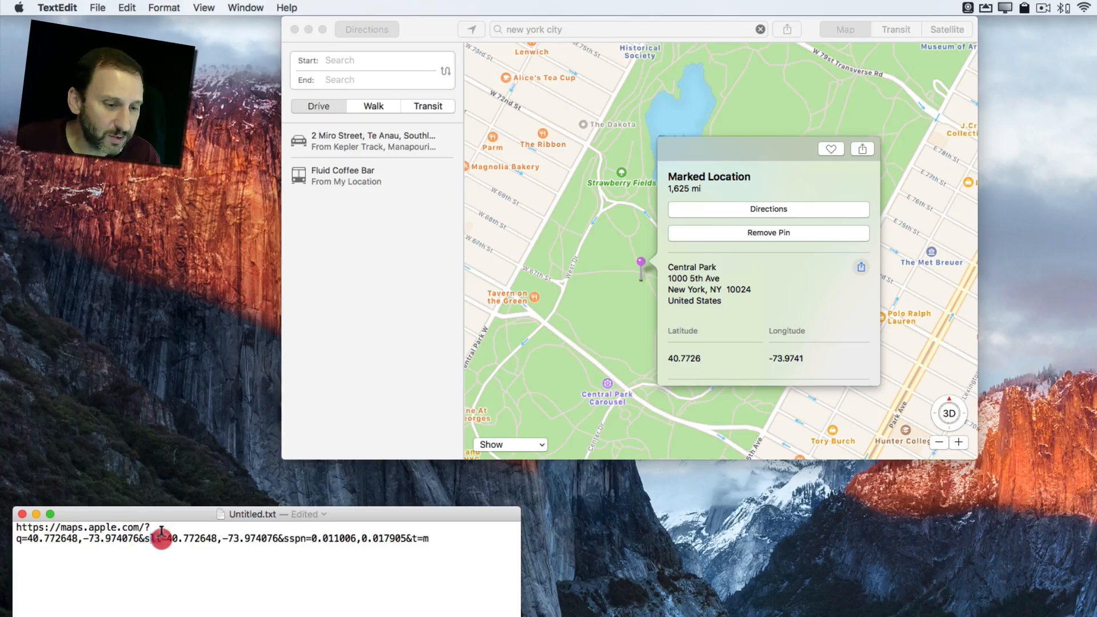
left_click_drag(160, 538, 274, 538)
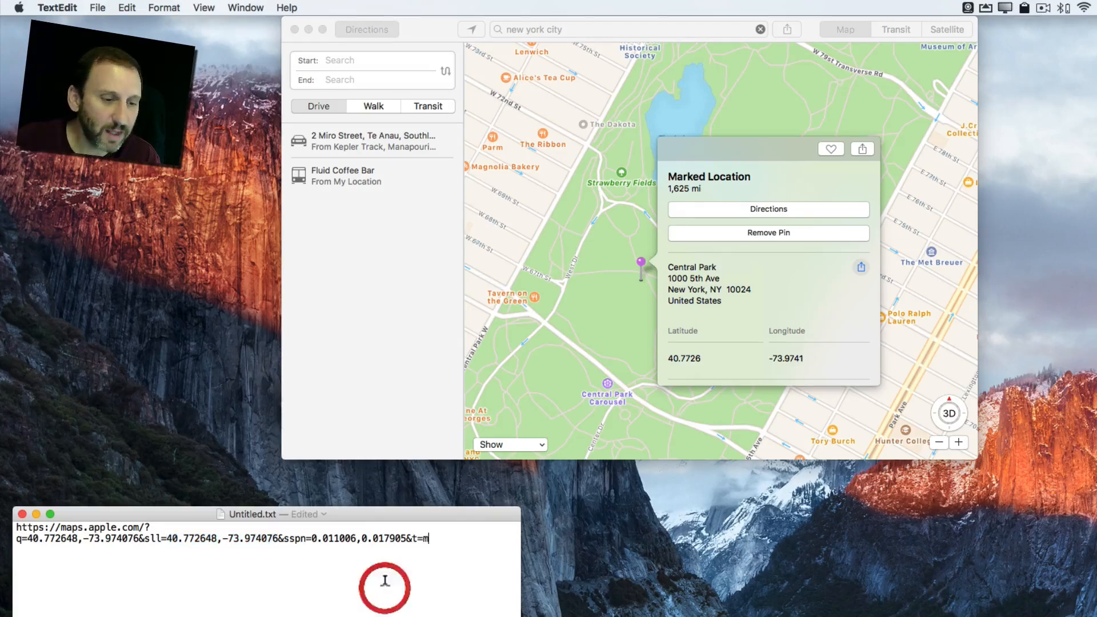
type("40.772648,-73.974076")
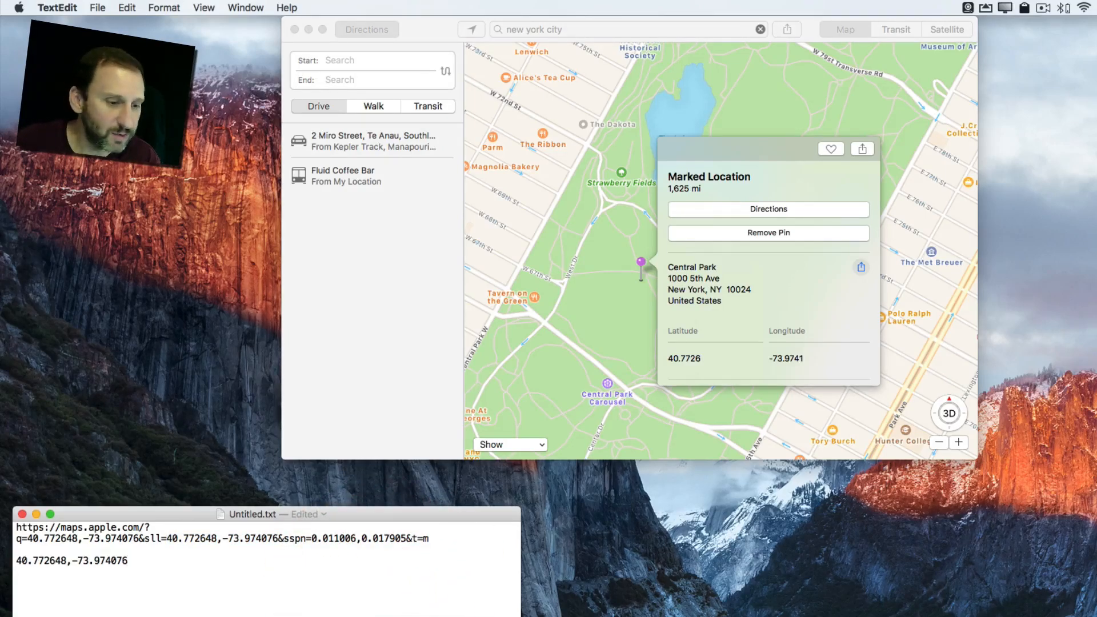
mouse_move(845, 182)
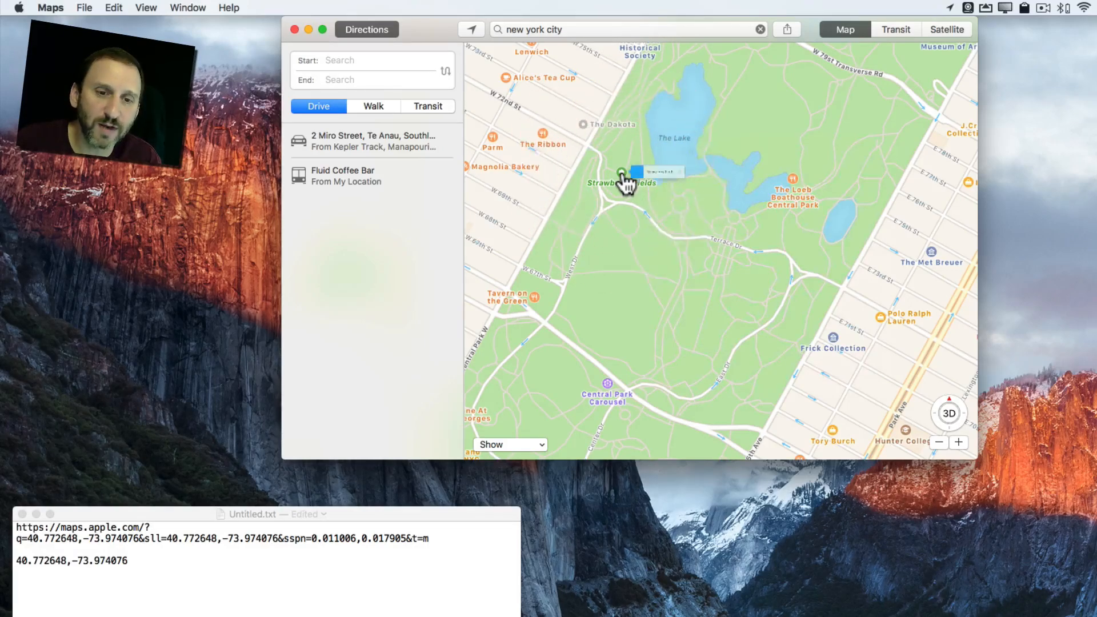
Select the Strawberry Fields marker, then return to the TextEdit note
left_click(620, 171)
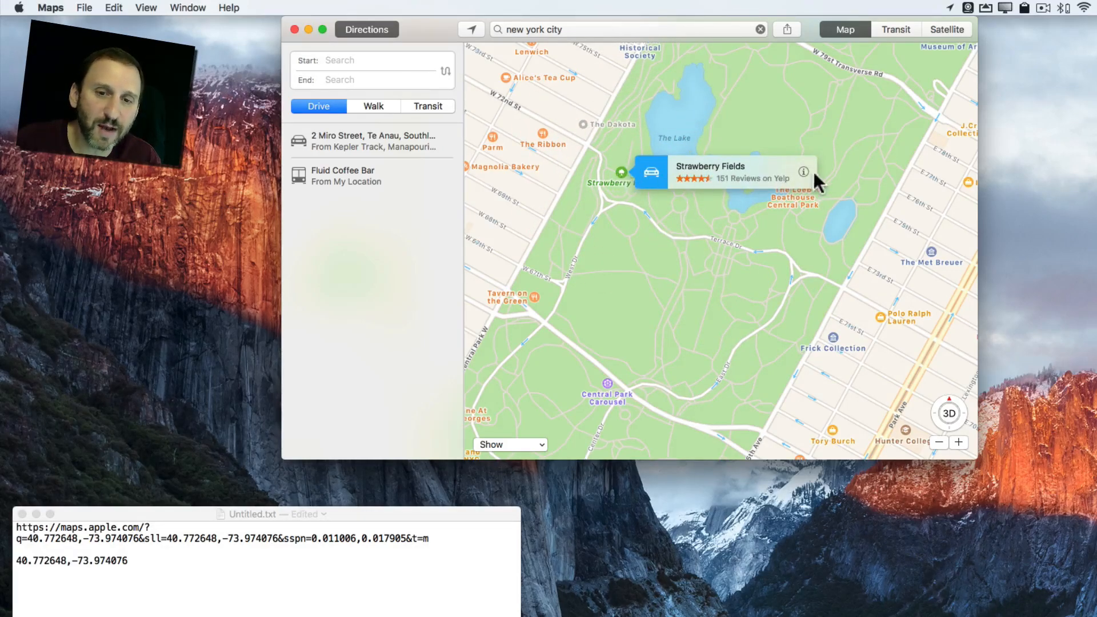
mouse_move(805, 178)
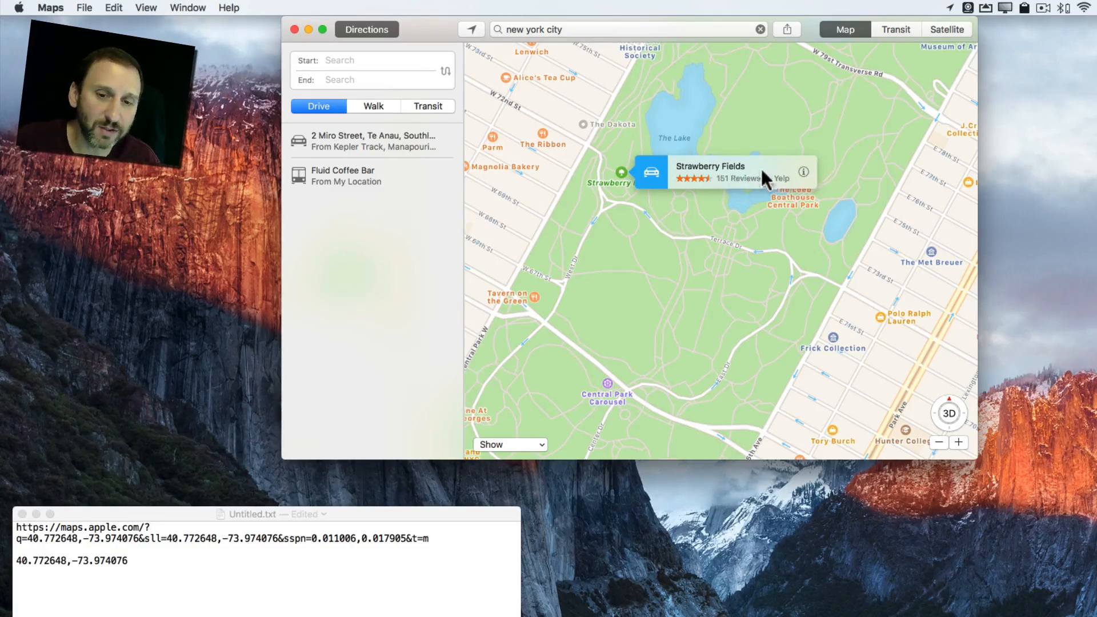
mouse_move(580, 206)
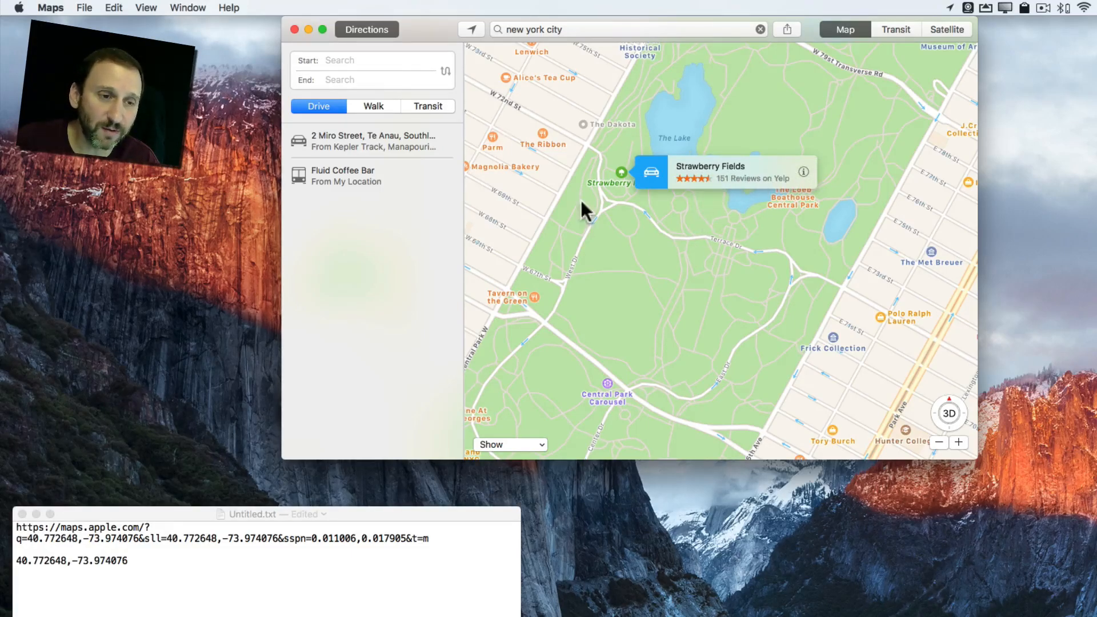
left_click(113, 7)
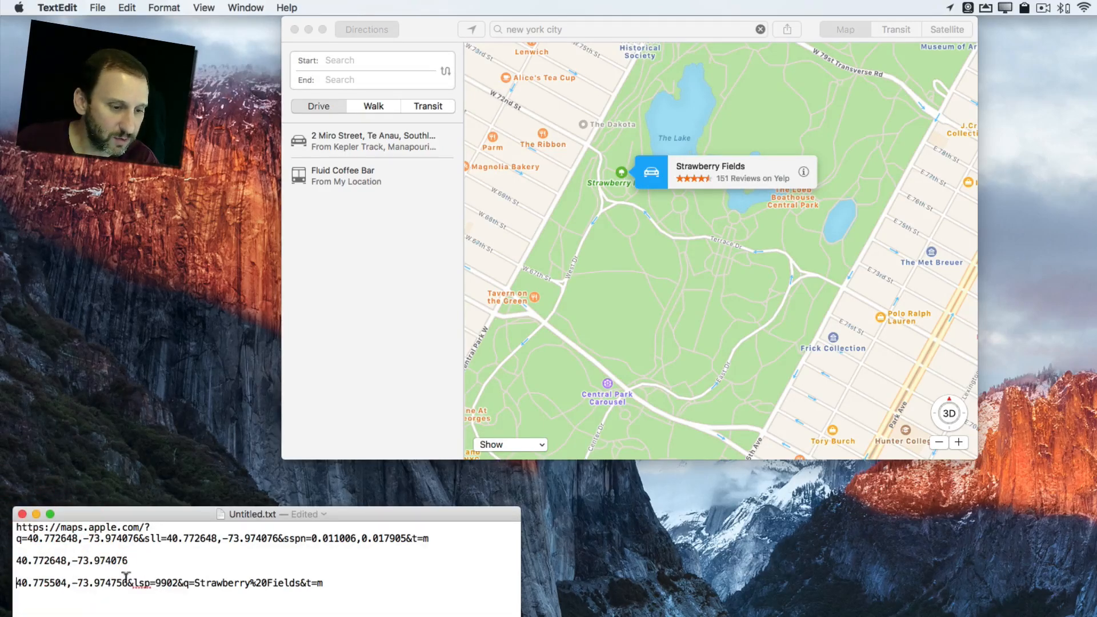
Trim the link to 40.775504,-73.974756 and add the line 34.4099851,-119.6877743
key("Delete")
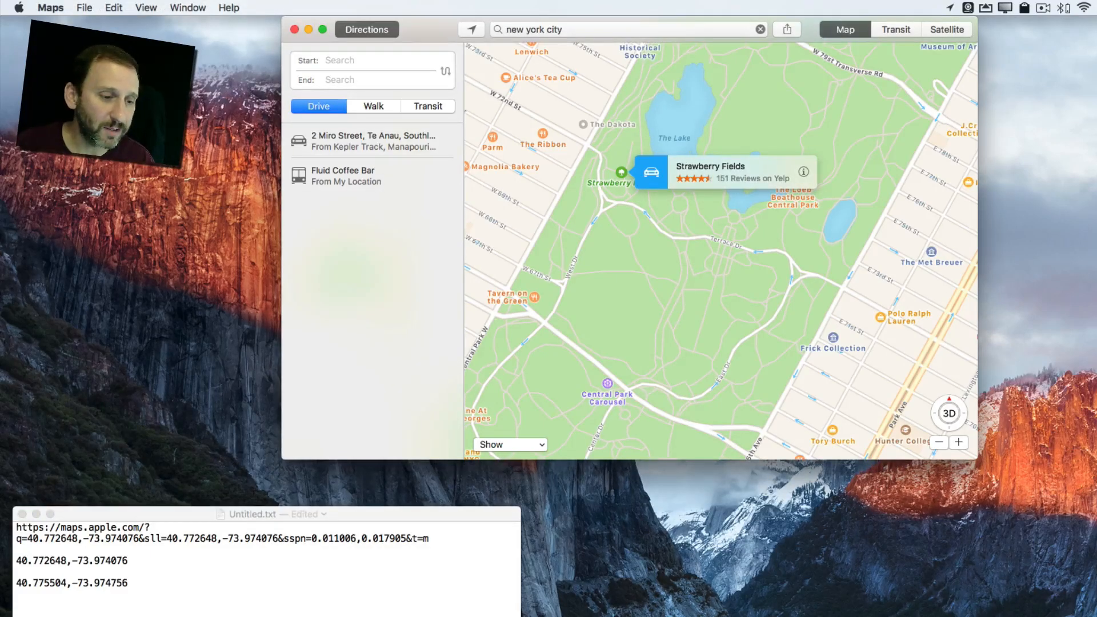
type("34.4099851,-119.6877743")
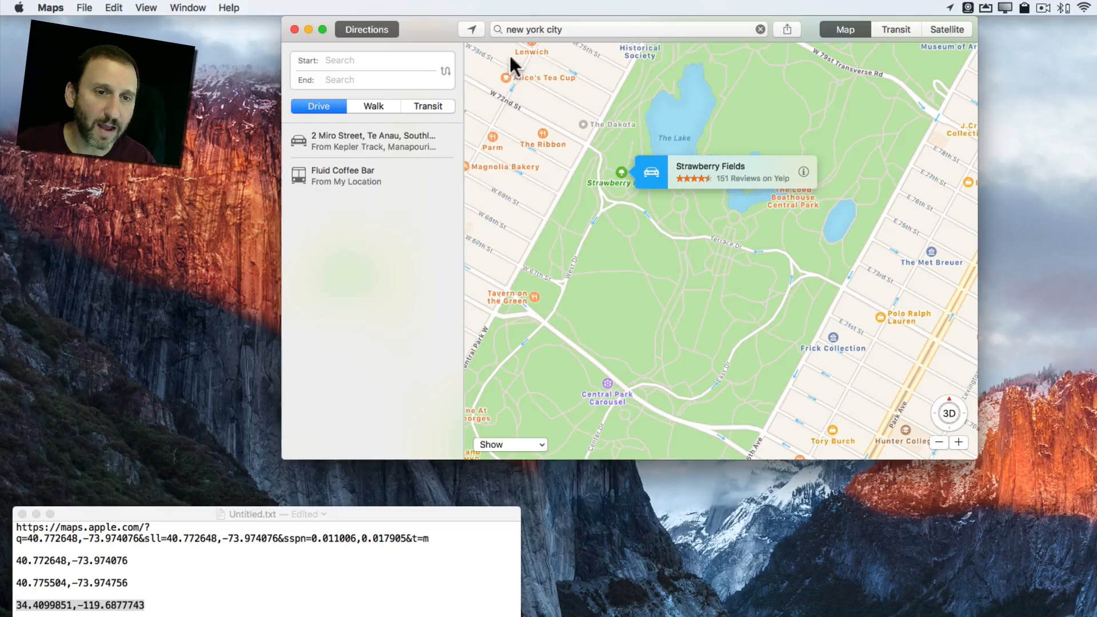
Search Maps for the coordinates 34.4099851,-119.6877743
type("34.4099851,-119.6877743")
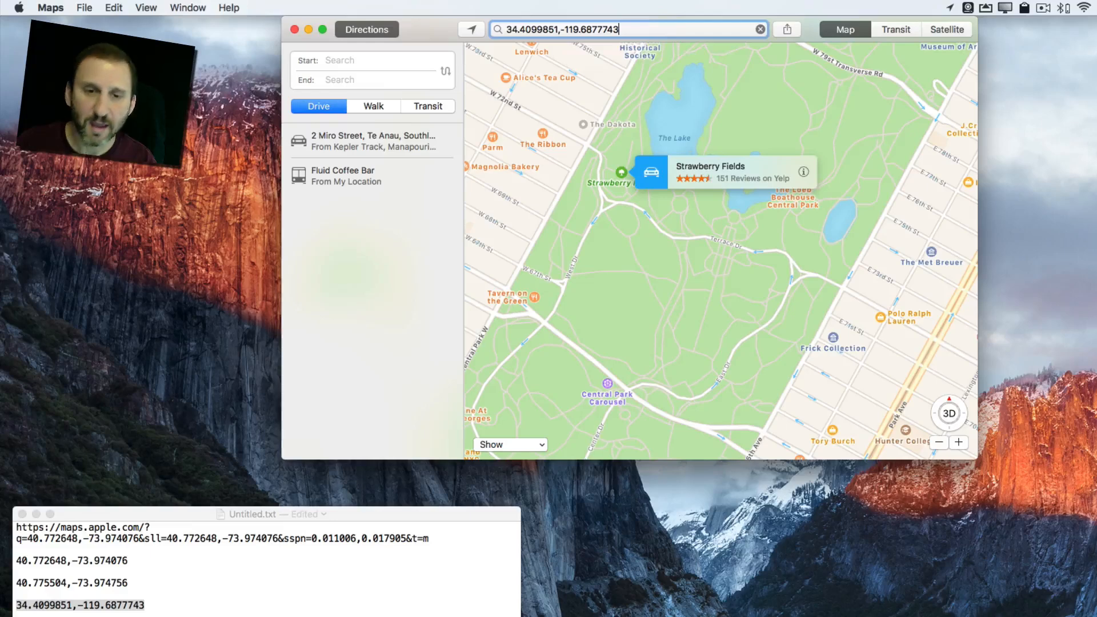
key("Return")
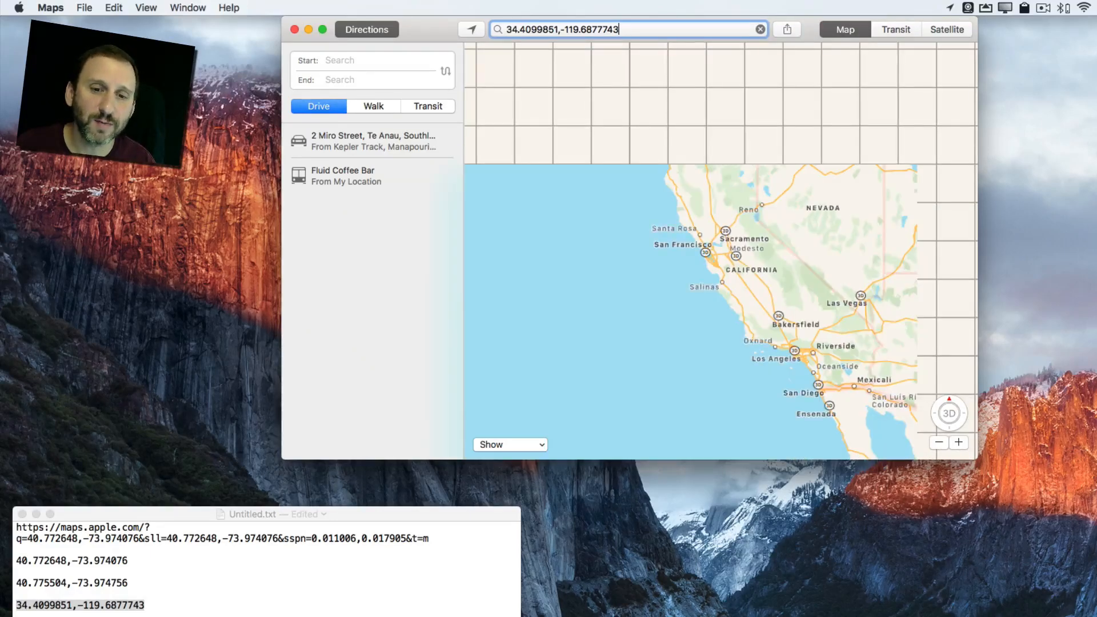